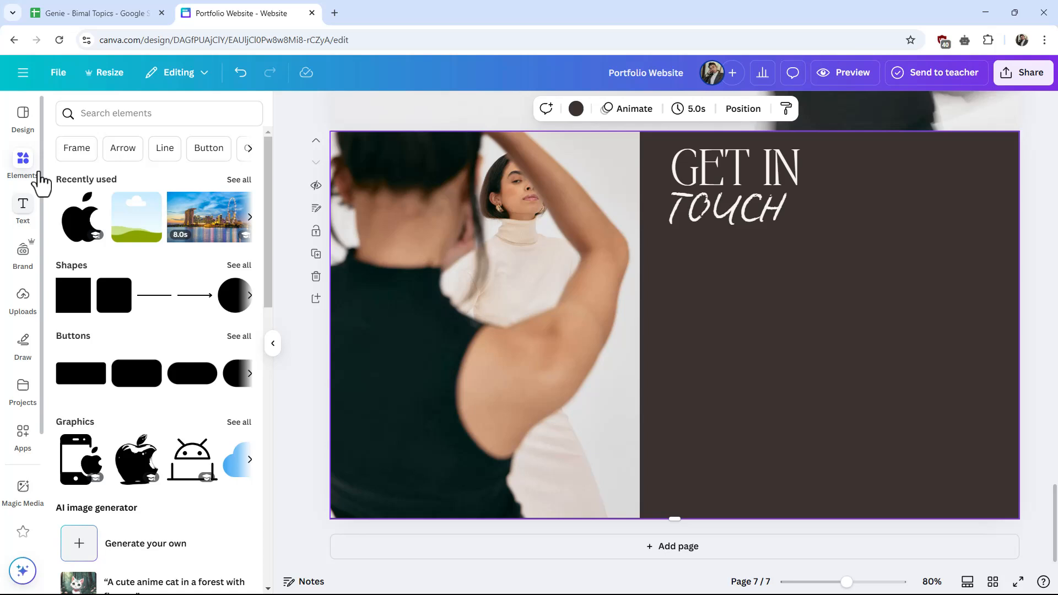
Step: Hide the Elements library panel before leaving the design for a new tab
{"action": "left_click", "coordinate": [159, 112]}
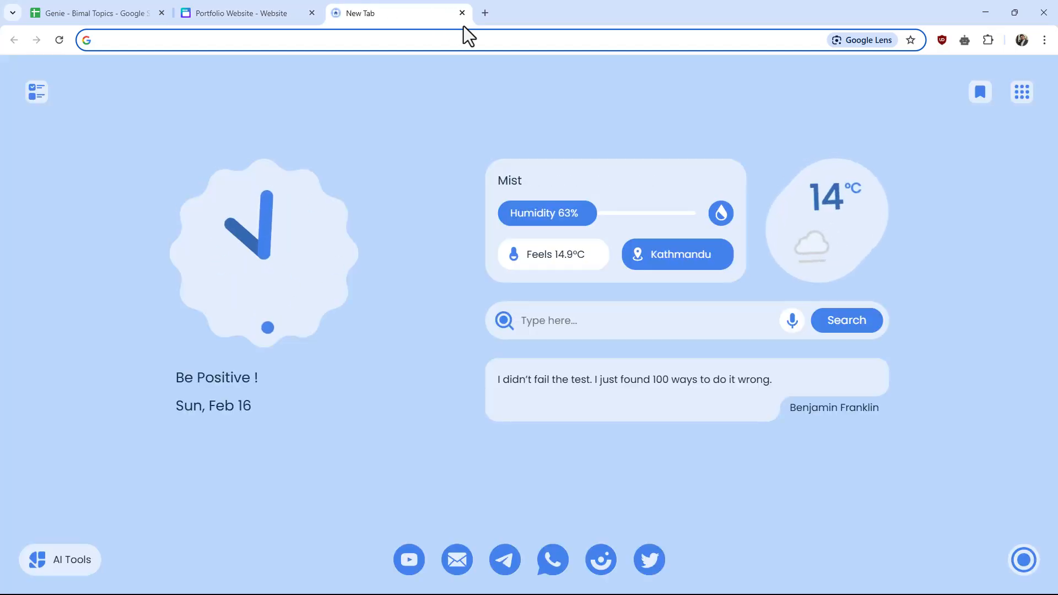
Step: Search Google for 'jotform contact form' and go to Jotform's contact form templates page
{"action": "type", "text": "jotform contact form"}
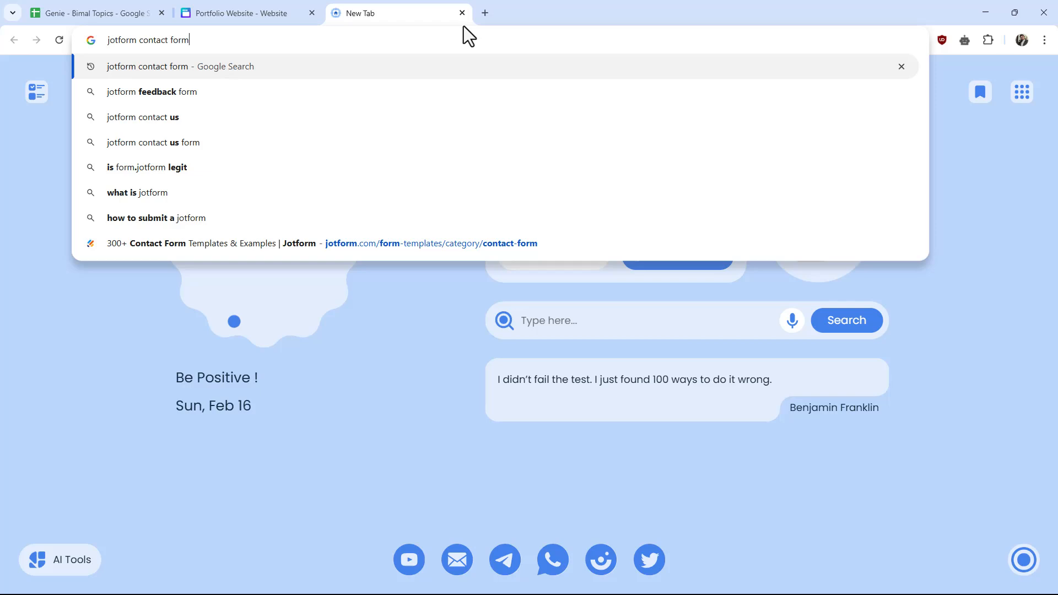
{"action": "key", "text": "Return"}
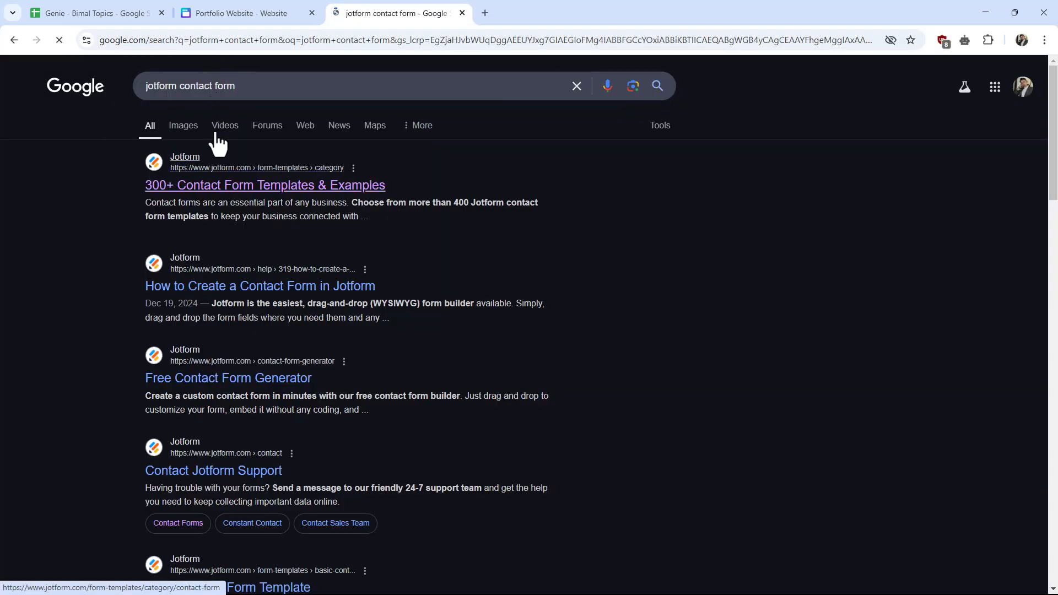
{"action": "left_click", "coordinate": [265, 185]}
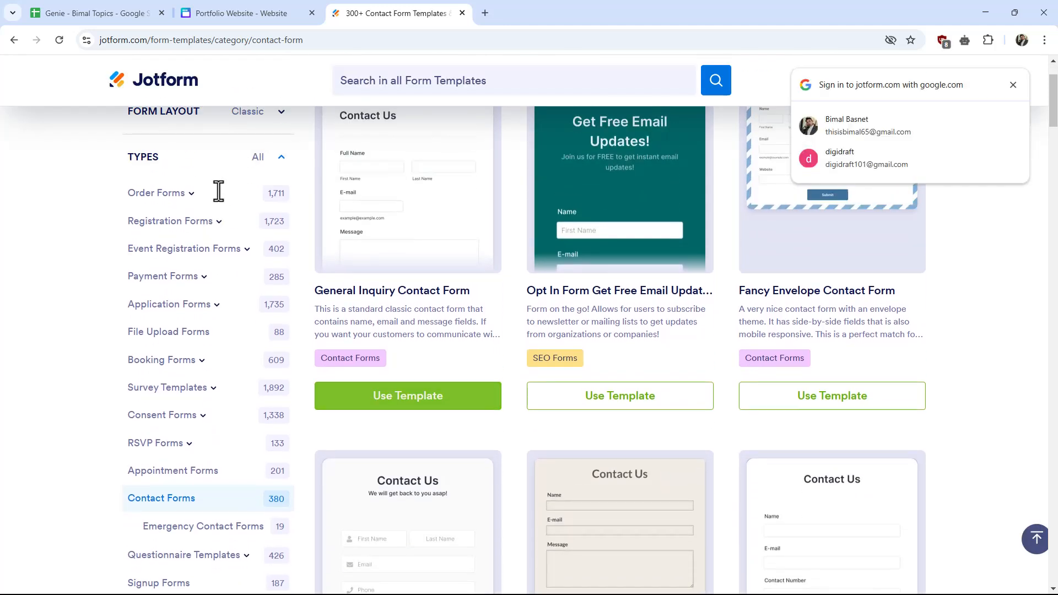
Step: Start a new form from the General Inquiry Contact Form template
{"action": "left_click", "coordinate": [408, 395]}
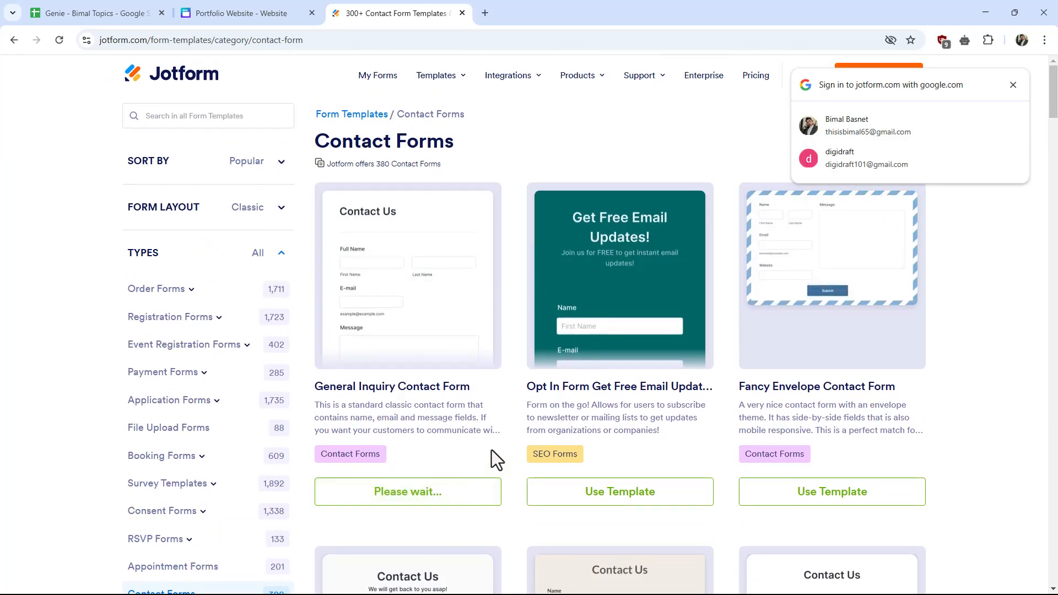
{"action": "left_click", "coordinate": [406, 491]}
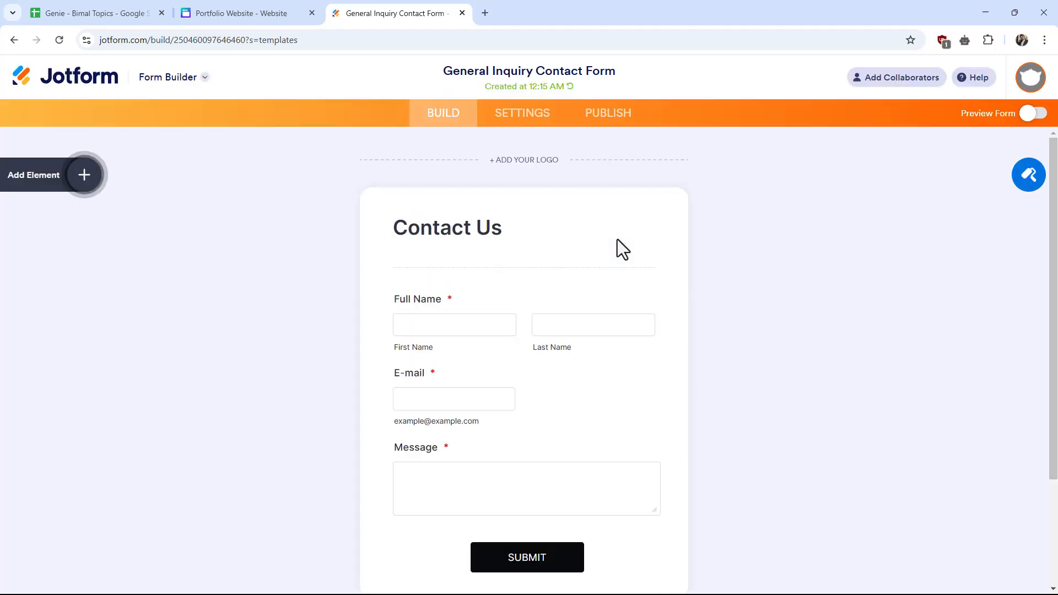
{"action": "left_click", "coordinate": [239, 13]}
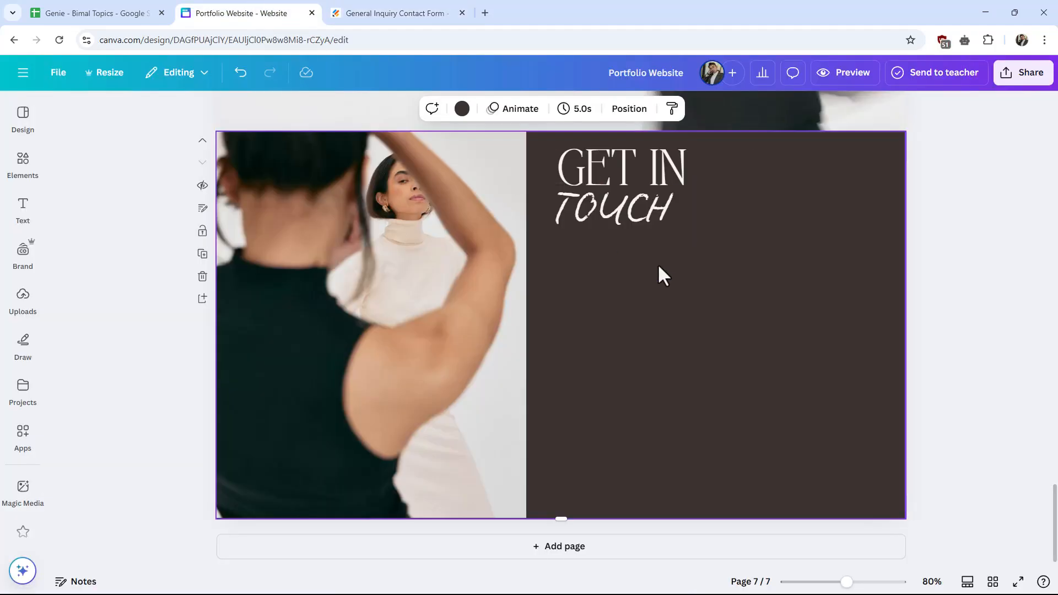
{"action": "left_click", "coordinate": [394, 13]}
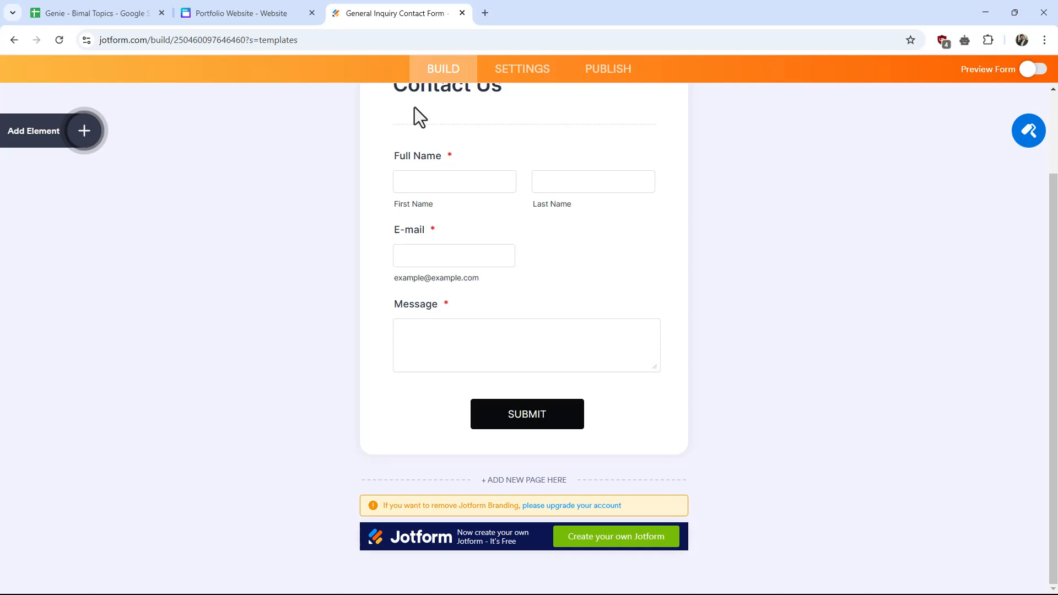
{"action": "left_click", "coordinate": [453, 255]}
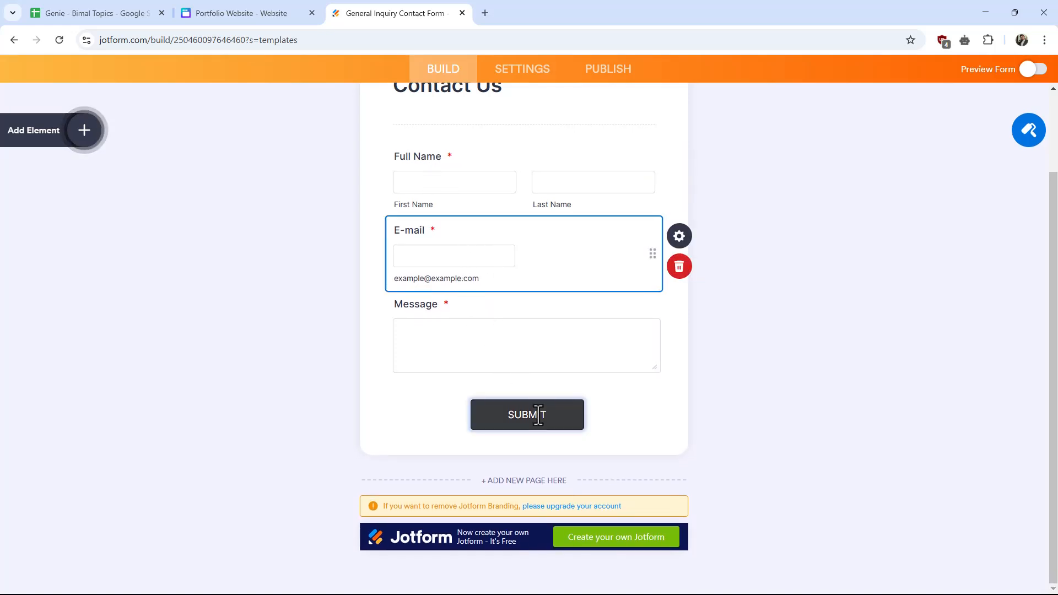
{"action": "left_click", "coordinate": [526, 415]}
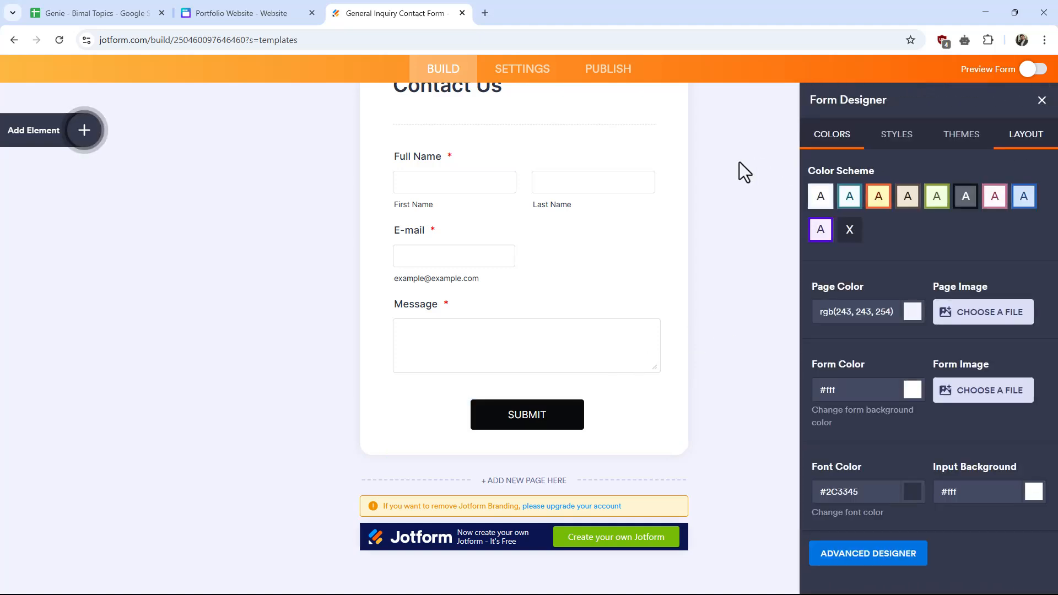
{"action": "left_click", "coordinate": [521, 69]}
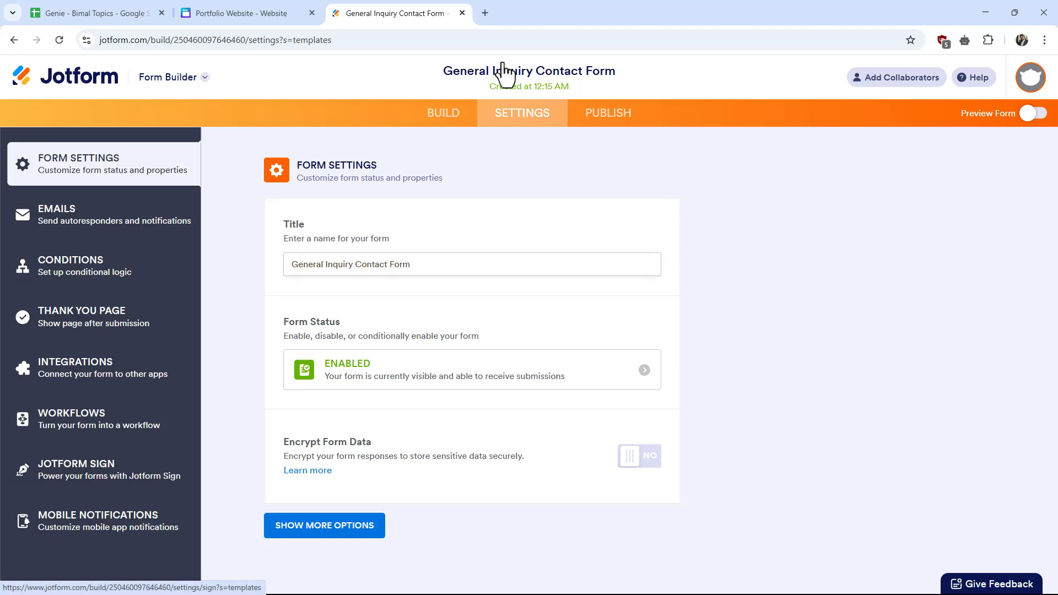
{"action": "mouse_move", "coordinate": [464, 108]}
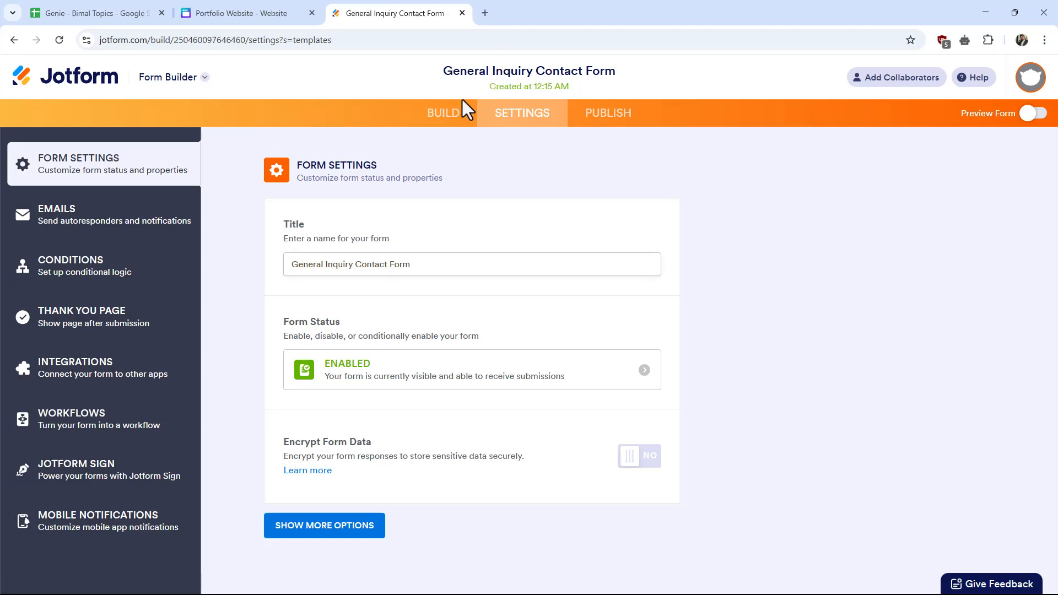
{"action": "left_click", "coordinate": [443, 112]}
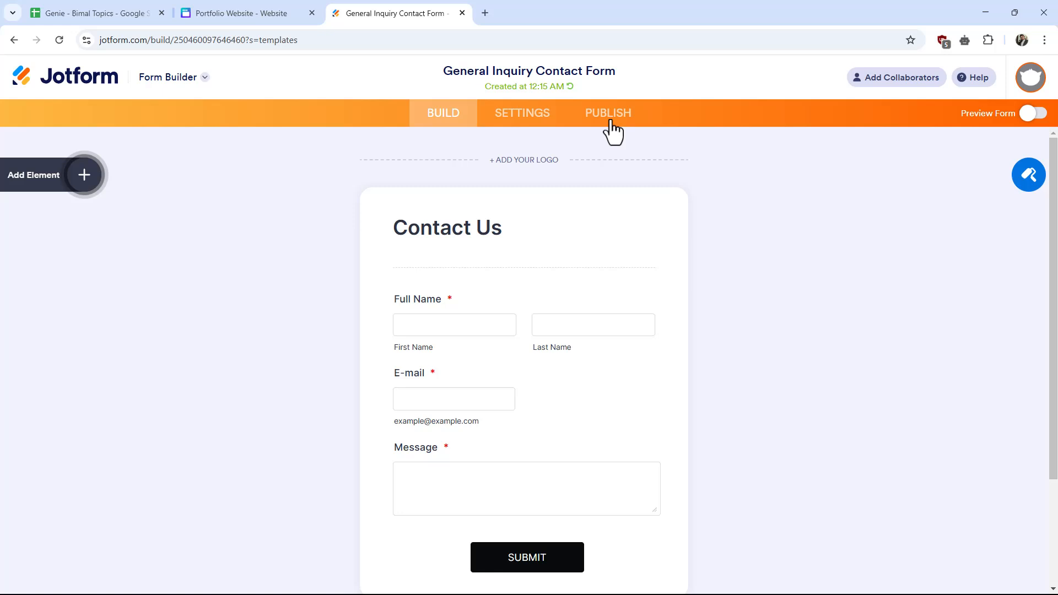
Step: Publish the form by signing up to Jotform with a Google account and accepting the terms
{"action": "left_click", "coordinate": [606, 112]}
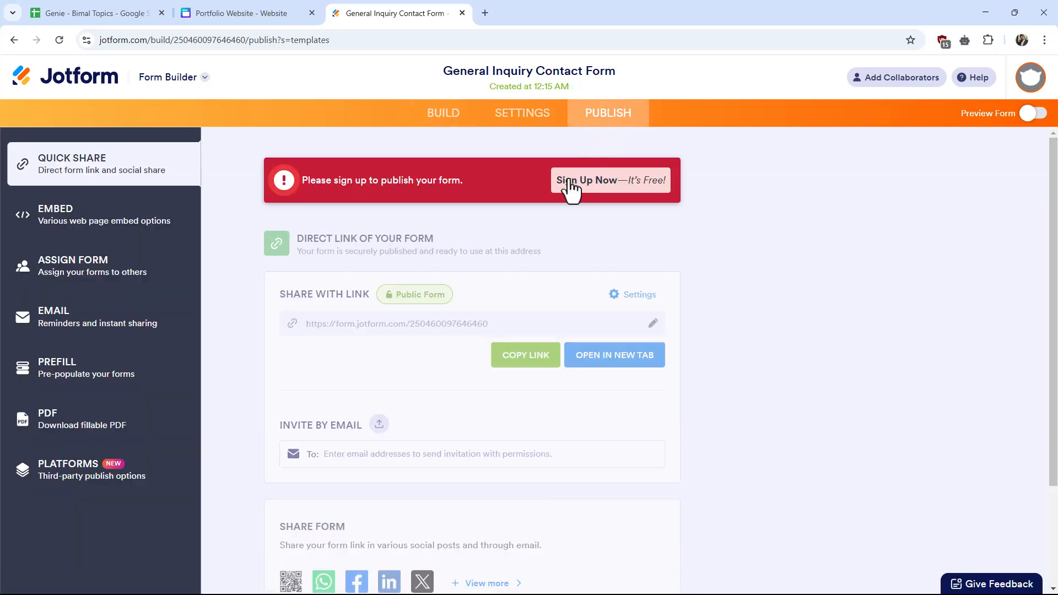
{"action": "left_click", "coordinate": [610, 179]}
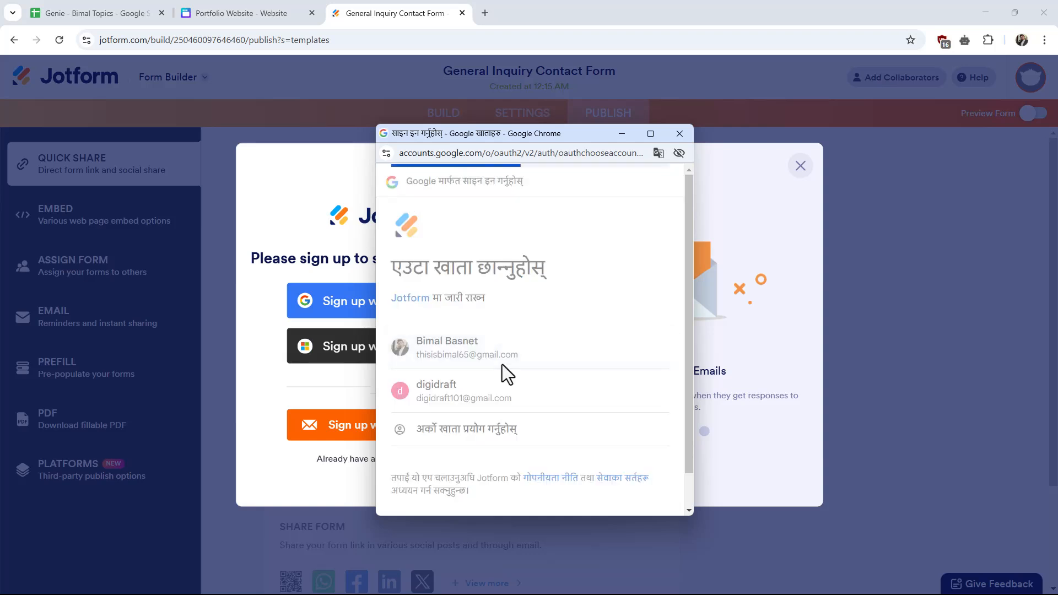
{"action": "left_click", "coordinate": [466, 347]}
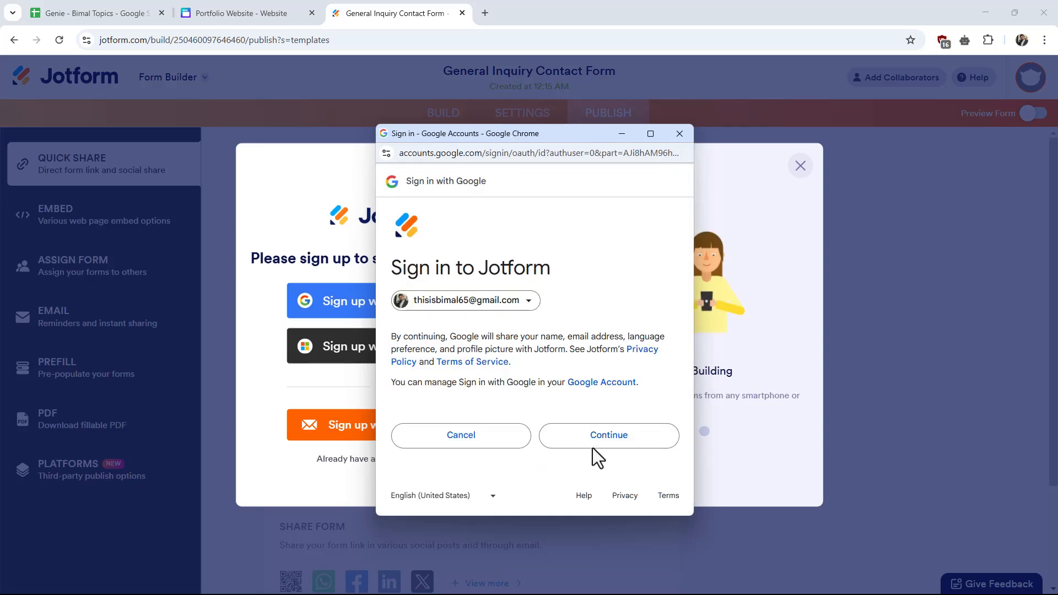
{"action": "left_click", "coordinate": [607, 434]}
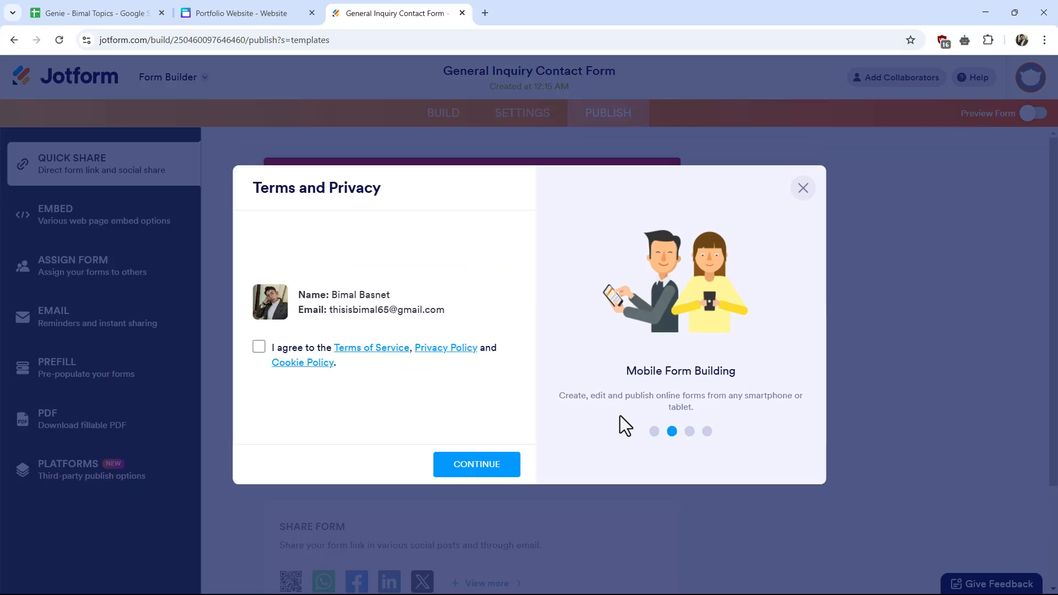
{"action": "left_click", "coordinate": [257, 346]}
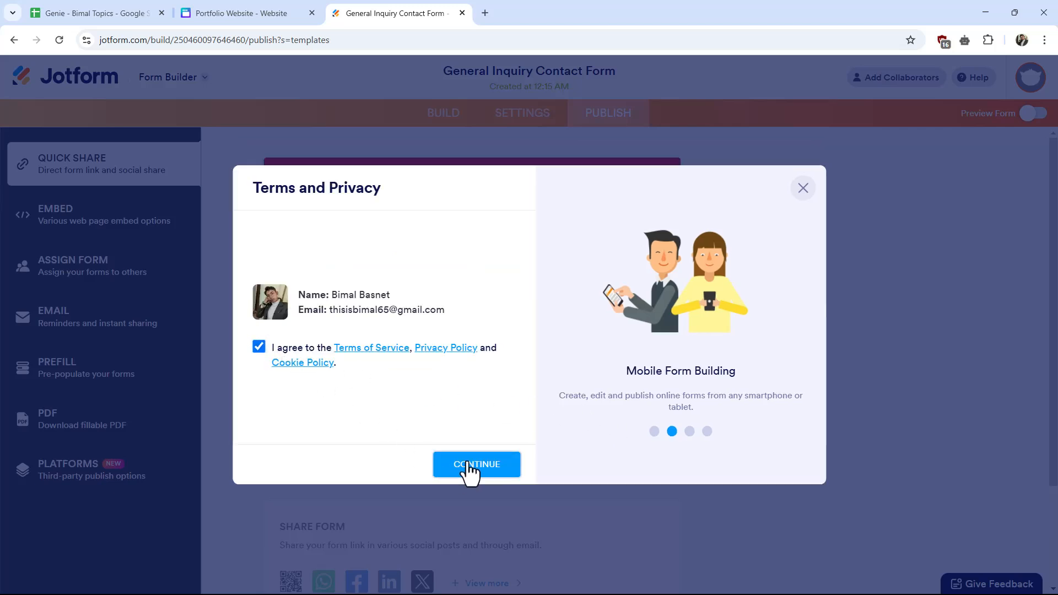
{"action": "left_click", "coordinate": [476, 464]}
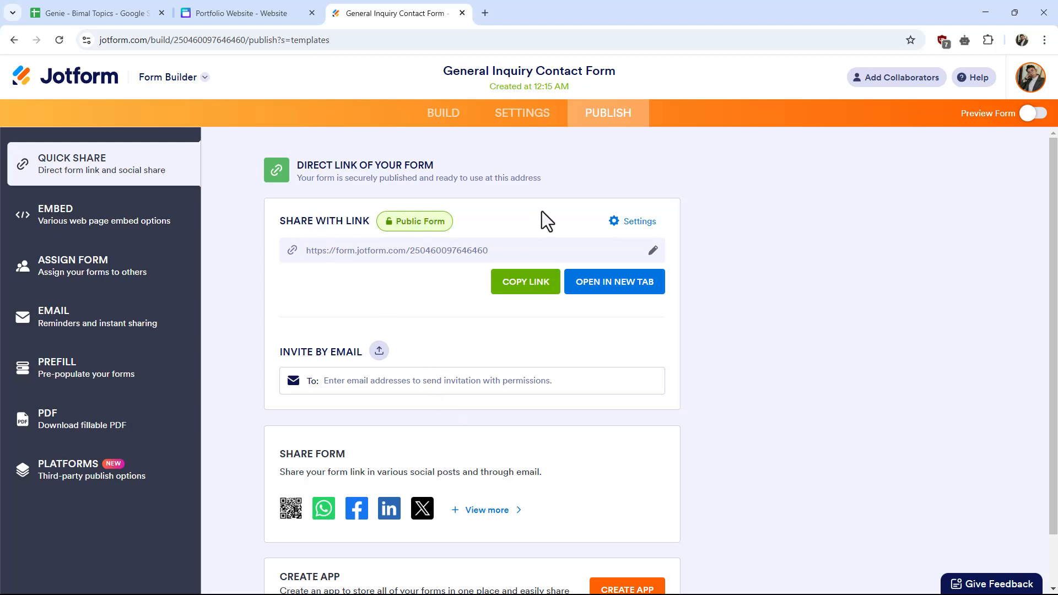
Step: Copy the form's direct link and return to the Portfolio Website design in Canva
{"action": "left_click", "coordinate": [524, 281]}
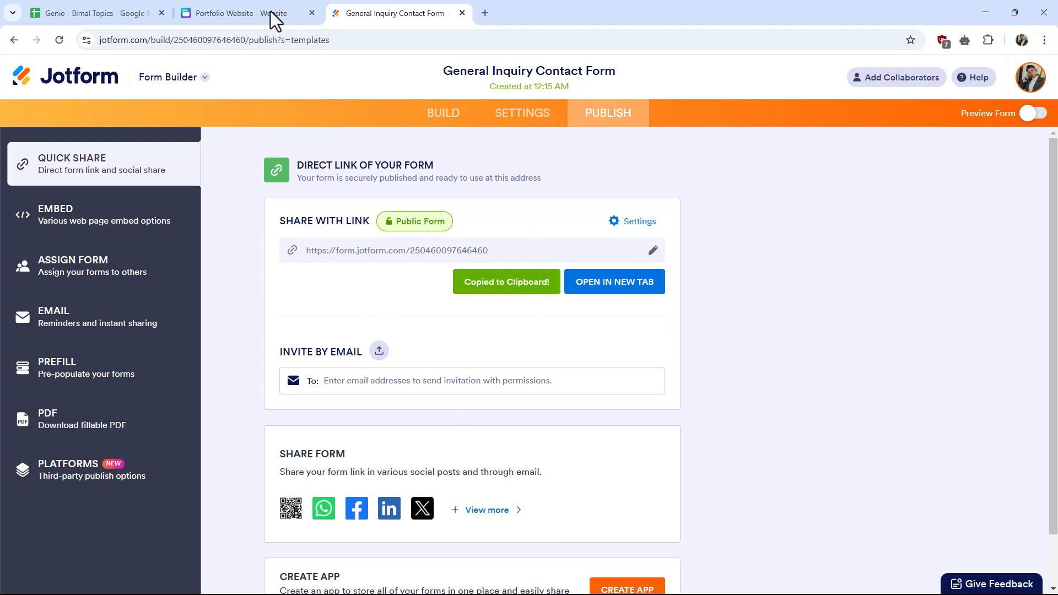
{"action": "left_click", "coordinate": [246, 13]}
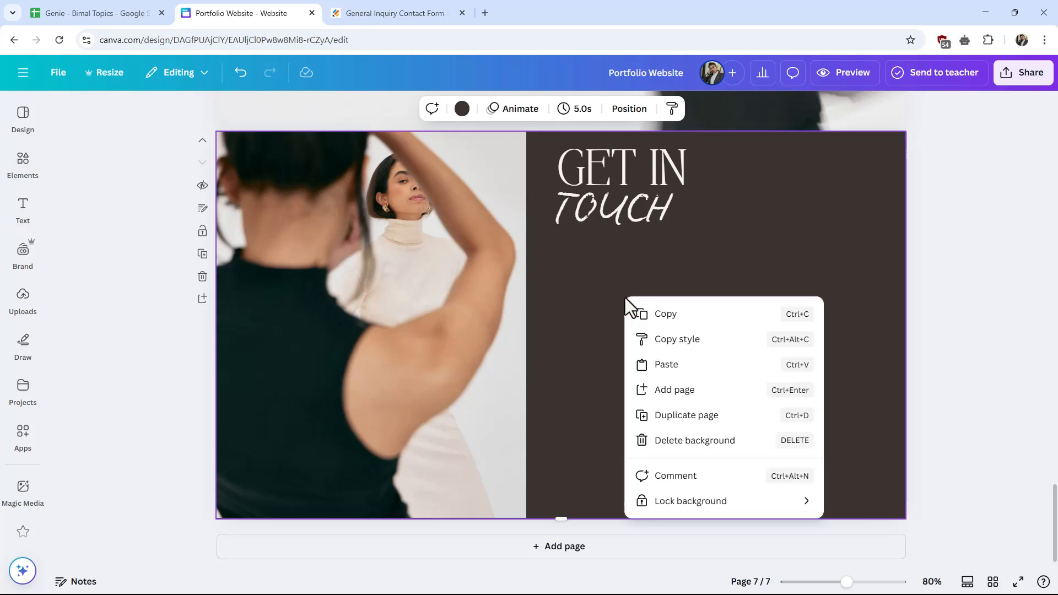
{"action": "mouse_move", "coordinate": [582, 279]}
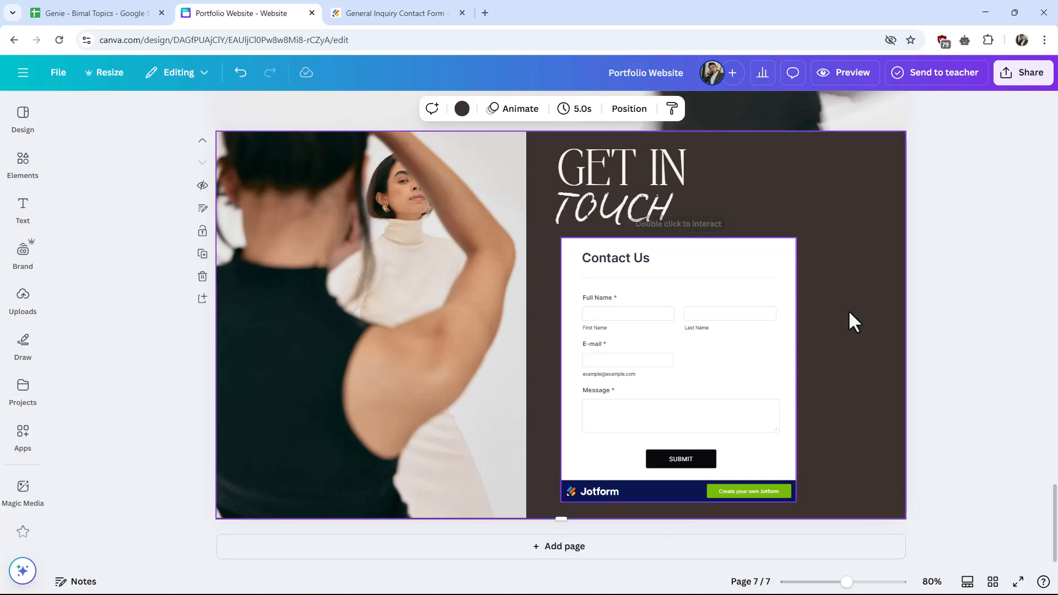
Step: Select the Get in Touch heading beside the embedded form, then deselect it
{"action": "left_click", "coordinate": [618, 169]}
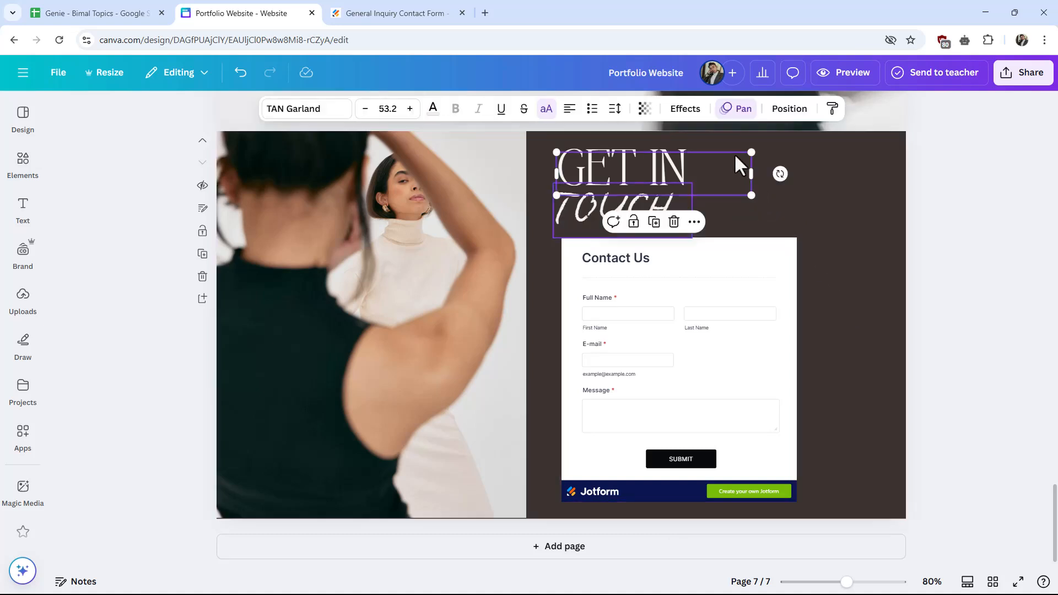
{"action": "left_click", "coordinate": [848, 250]}
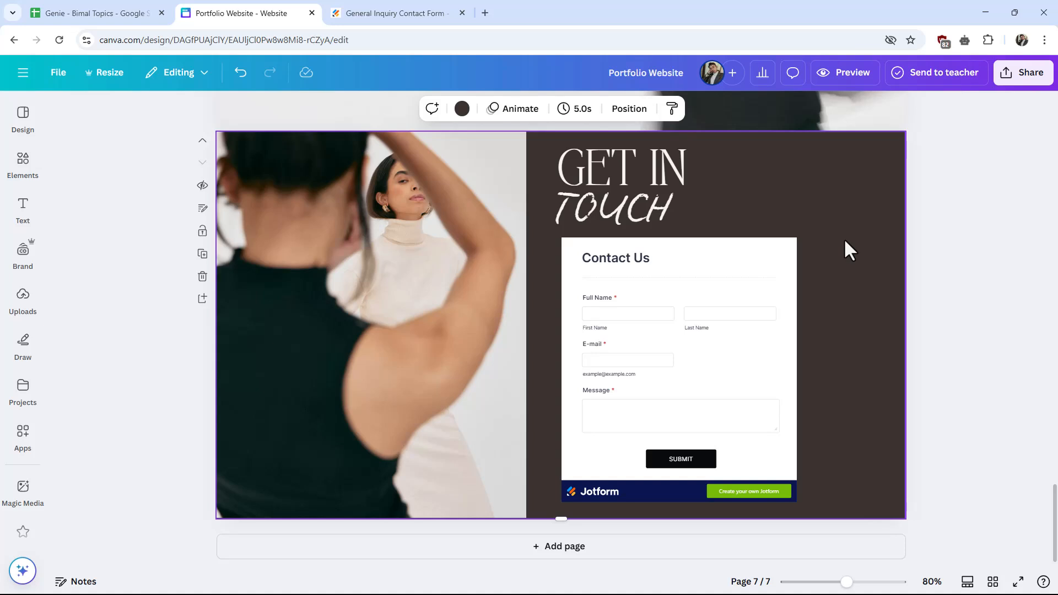
{"action": "mouse_move", "coordinate": [337, 566]}
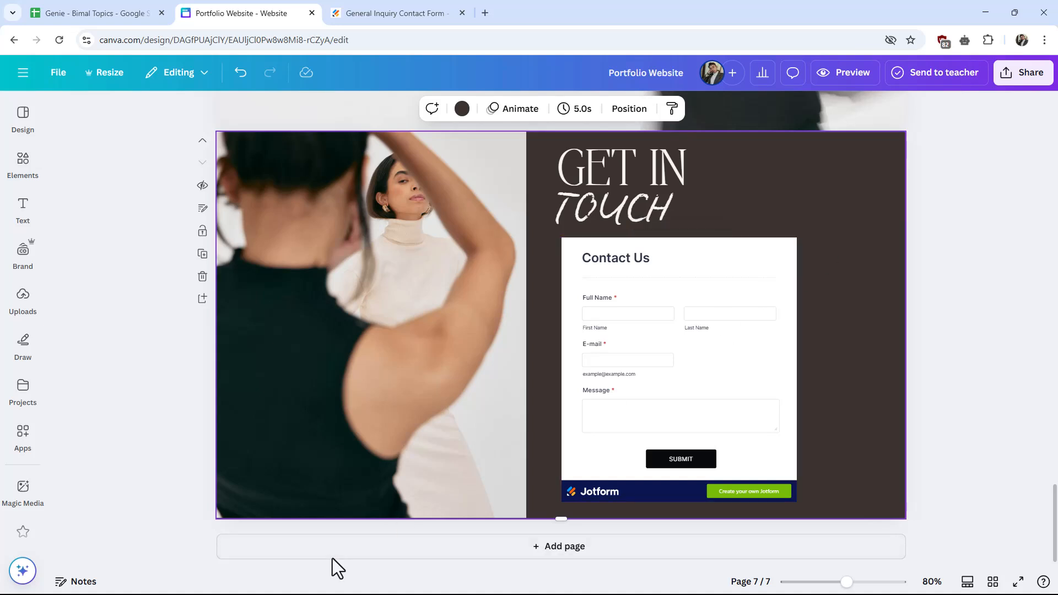